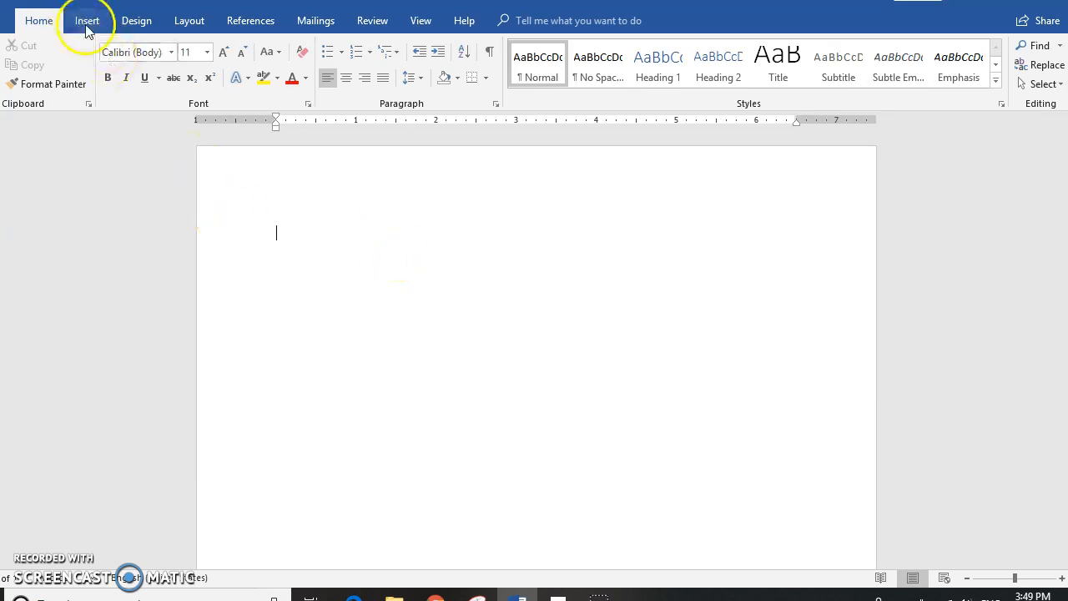
- Show the Insert ribbon options in the blank document
click(79, 20)
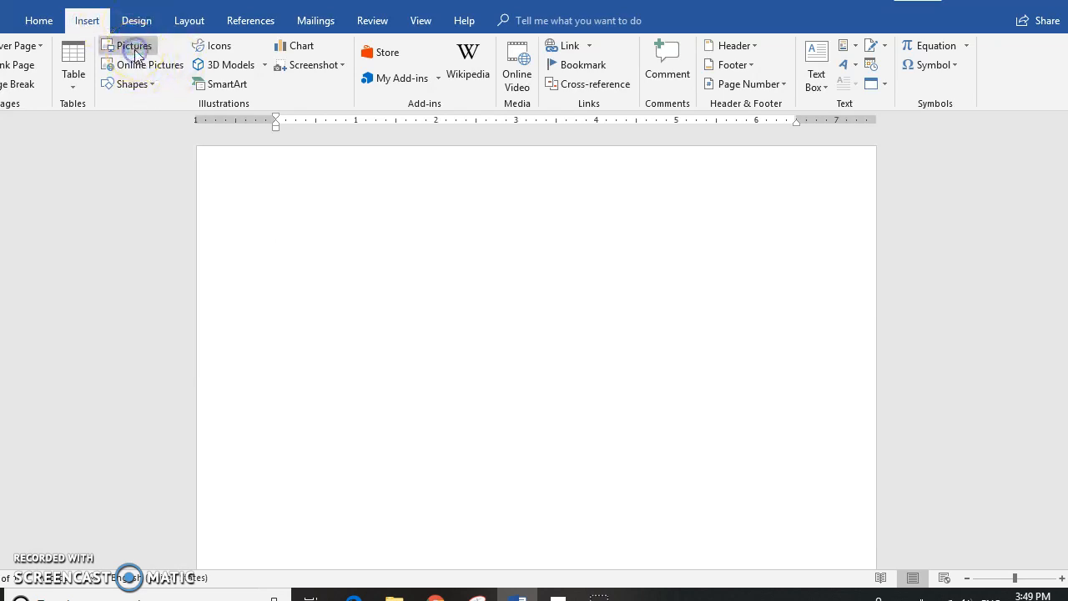
- Open the Insert Picture dialog and browse the Pictures folder for the mountain sunset photo
click(133, 46)
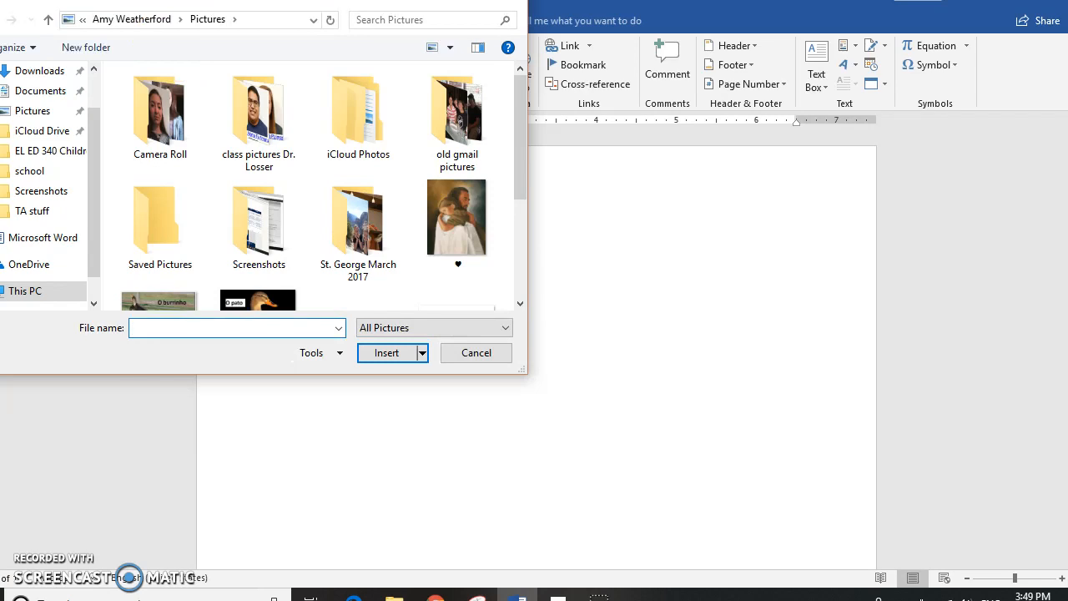
scroll(down, 3)
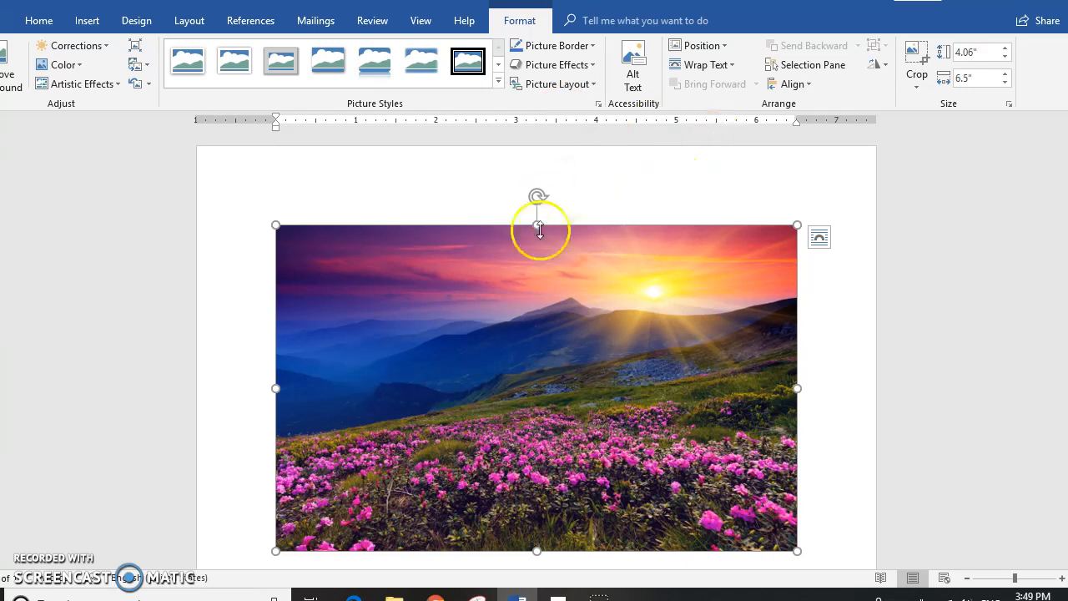
mouse_move(788, 156)
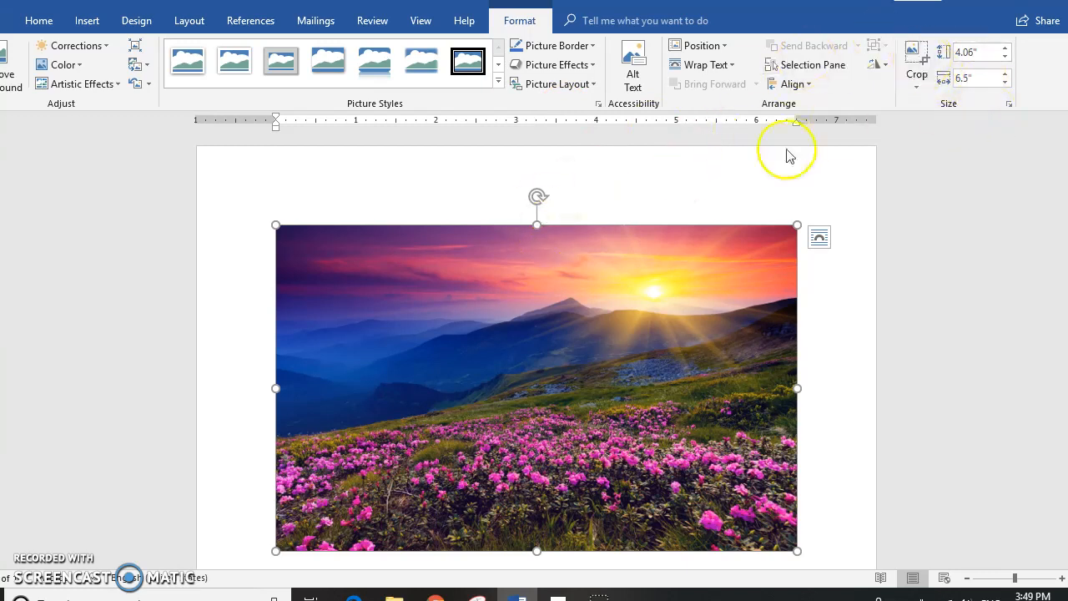